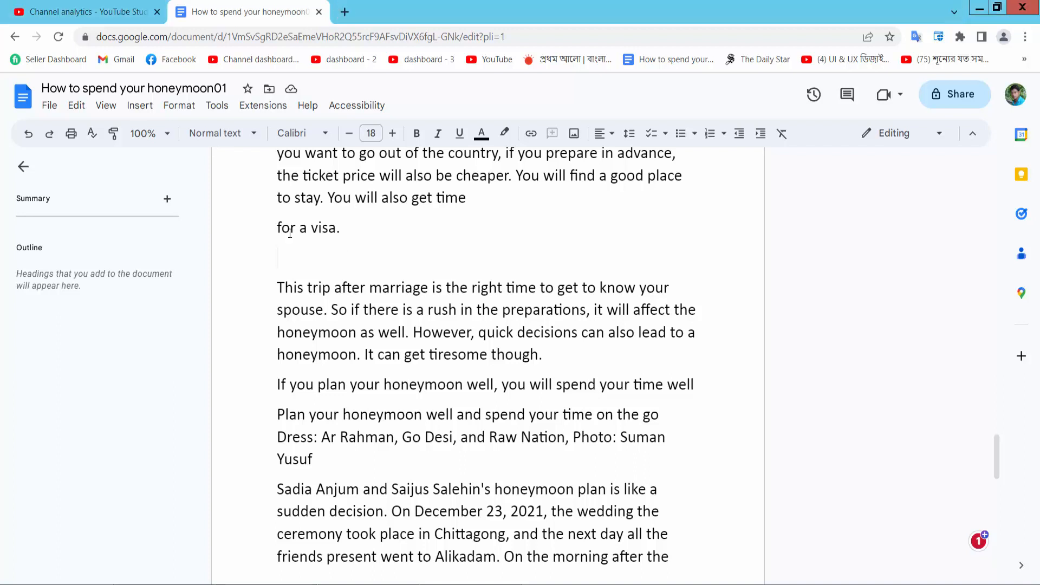
Start a brand-new drawing from the Insert menu over the document.
left_click(139, 105)
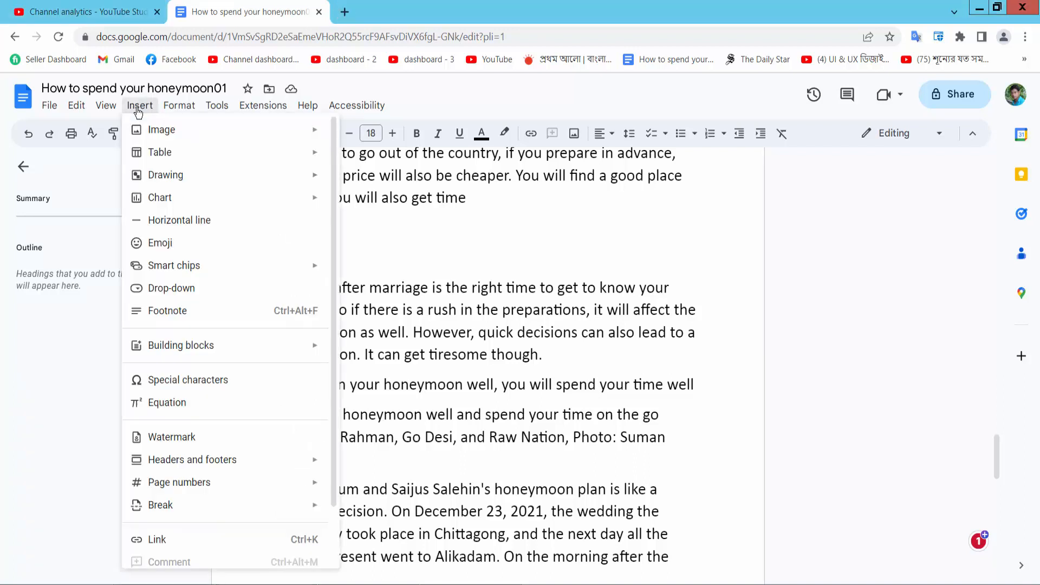
mouse_move(164, 174)
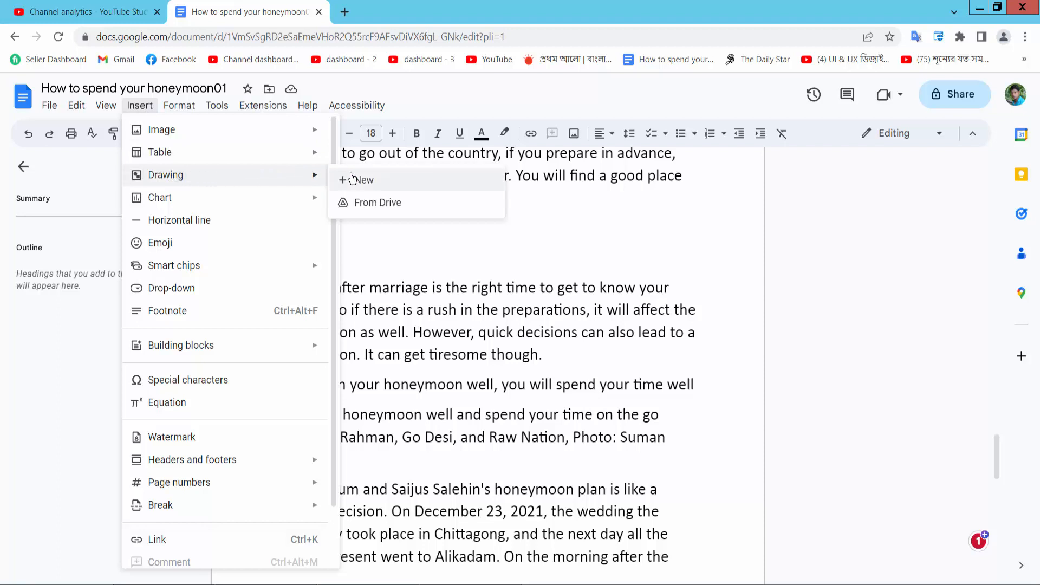
left_click(363, 180)
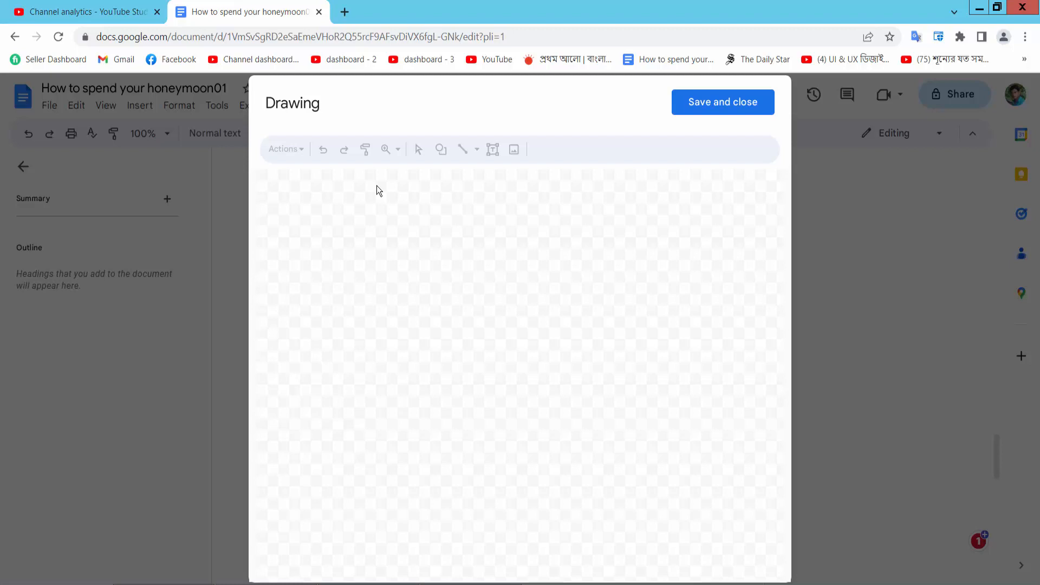
mouse_move(441, 149)
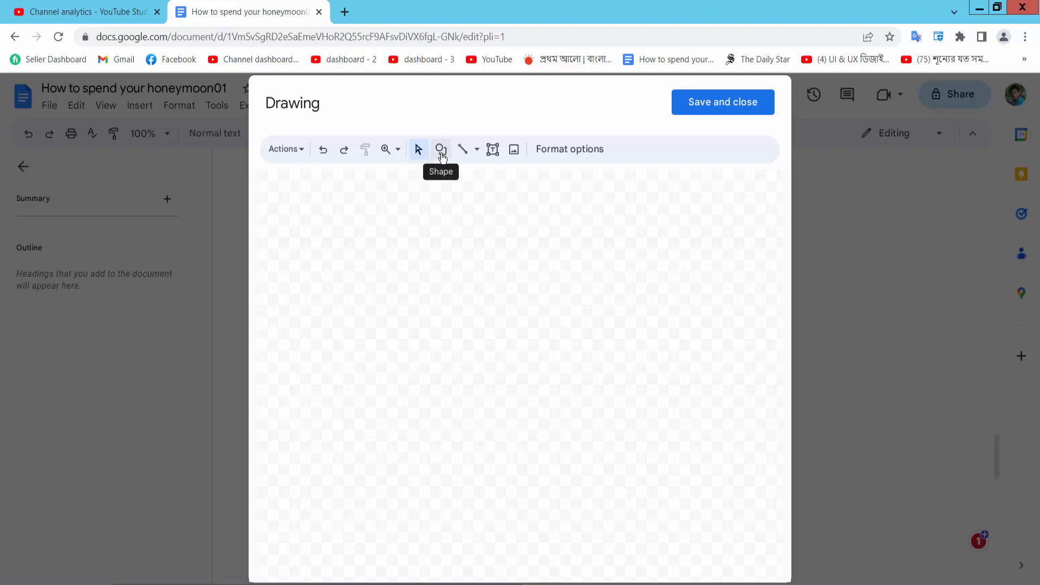
Draw an oval held to a circle in the middle of the canvas.
left_click(441, 149)
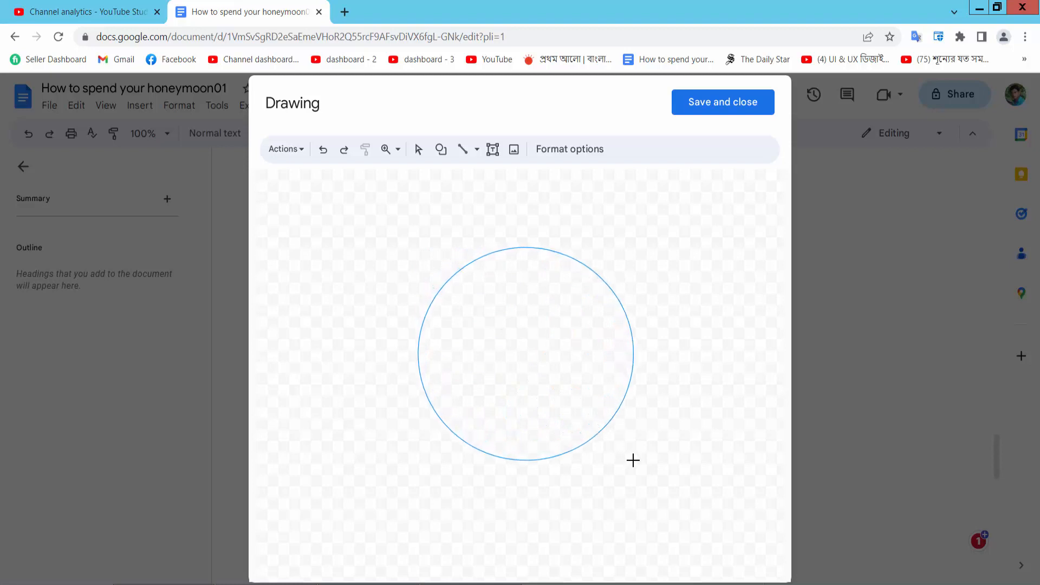
left_click(586, 148)
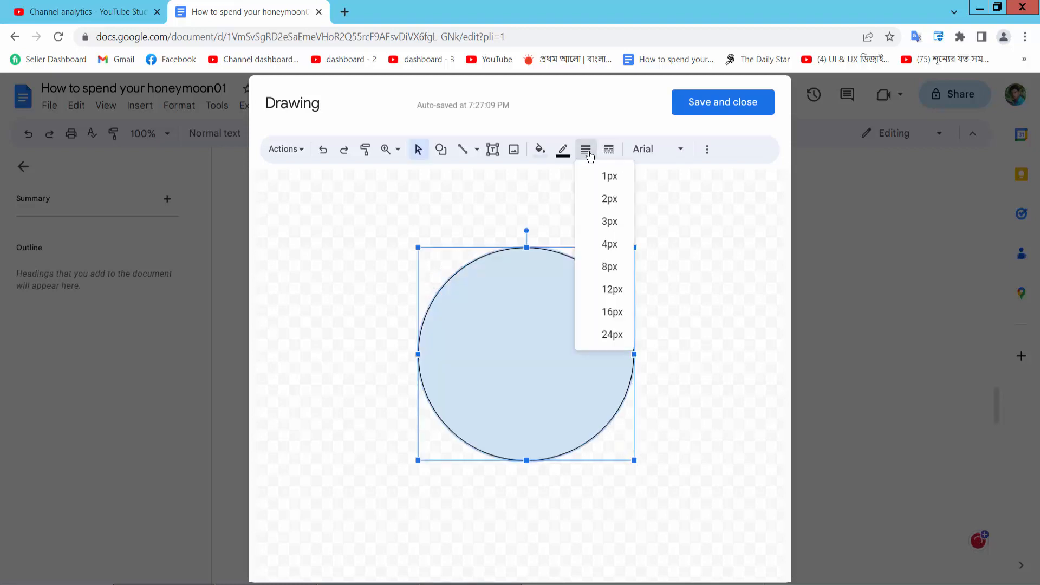
Give the circle a thick border weight coloured blue.
left_click(610, 335)
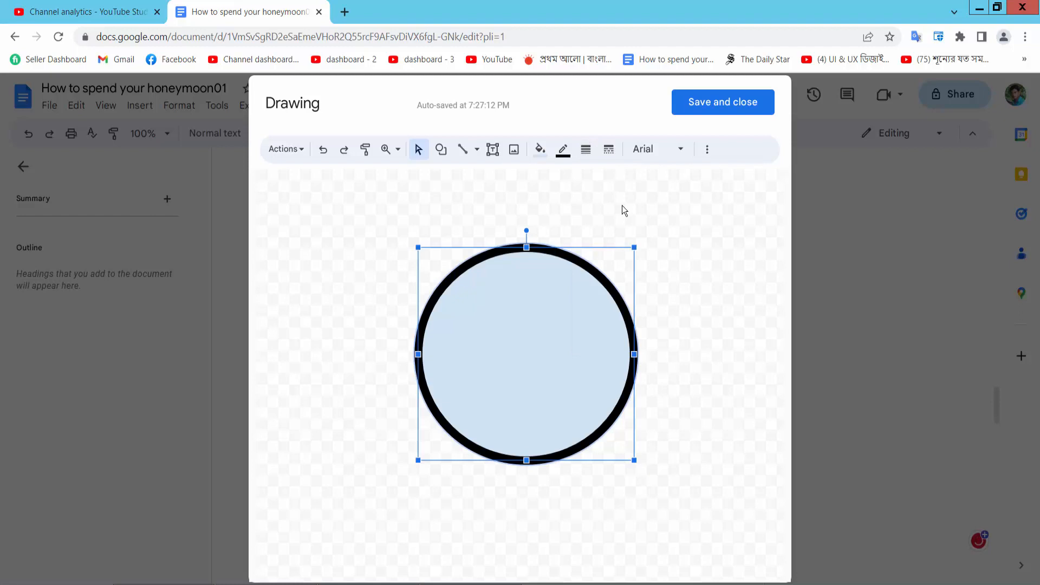
left_click(562, 148)
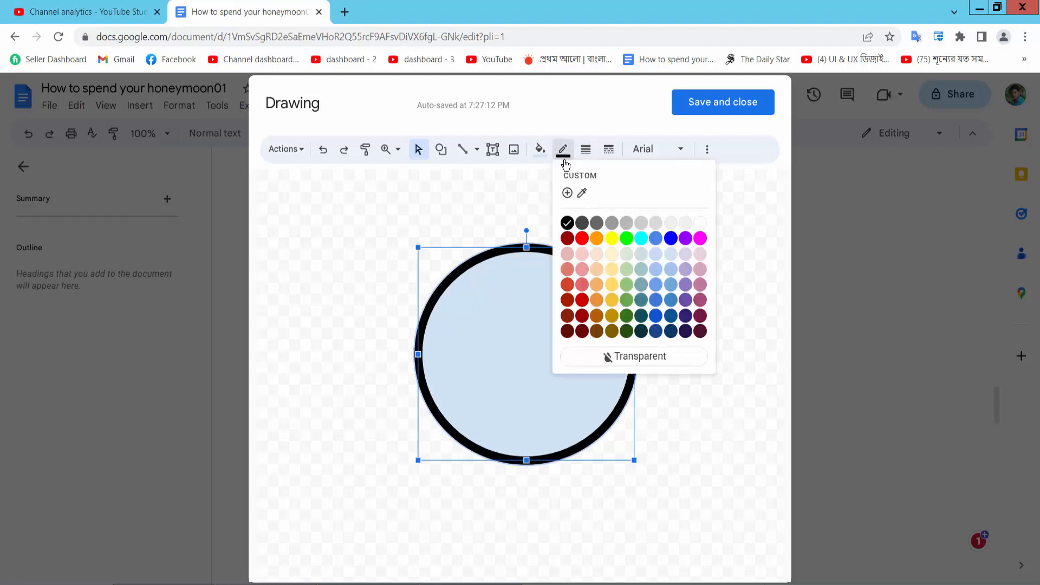
left_click(670, 238)
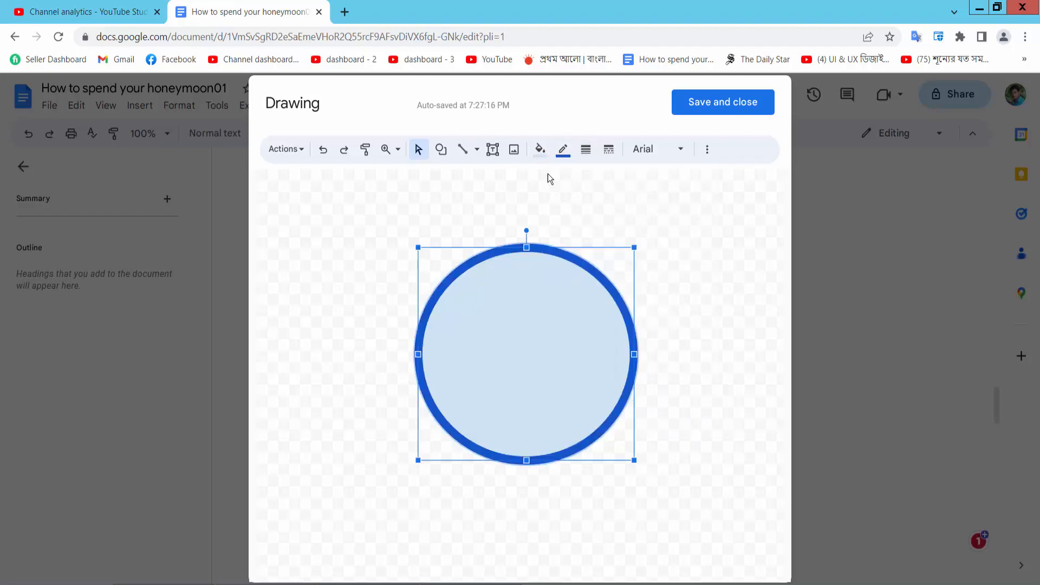
Fill the circle with a yellow gradient preset.
left_click(540, 148)
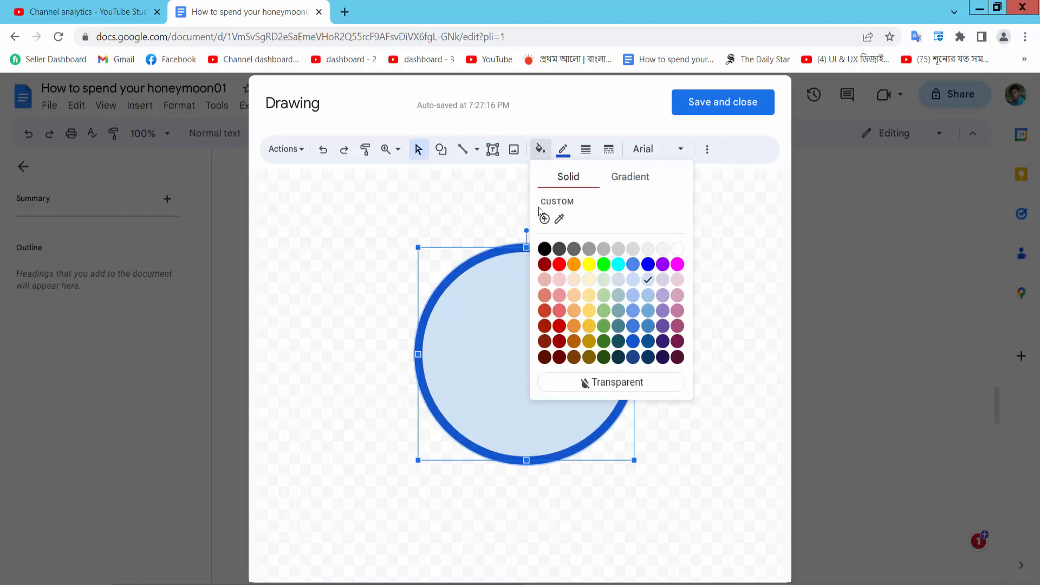
left_click(628, 176)
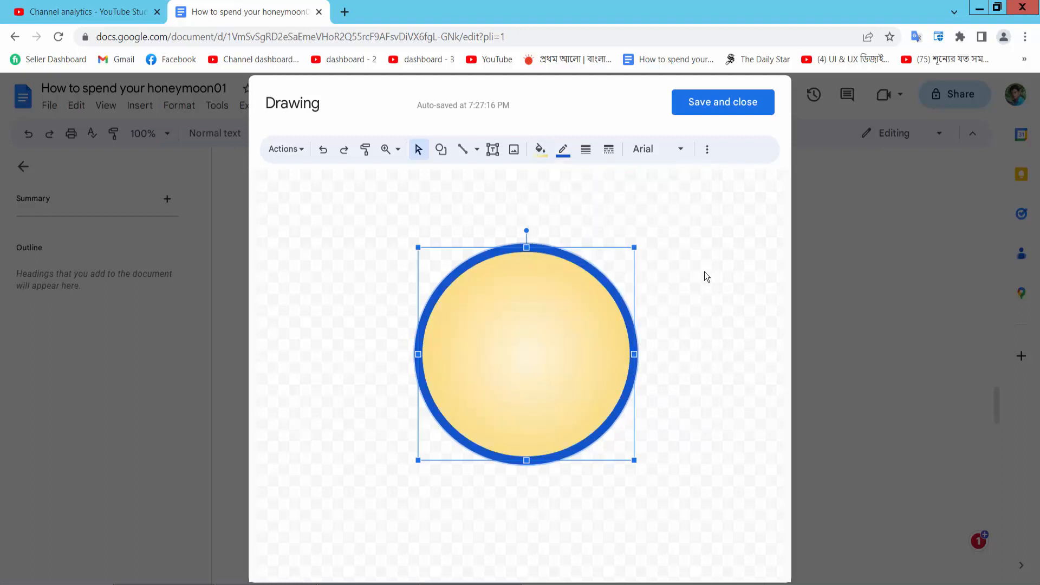
left_click(607, 149)
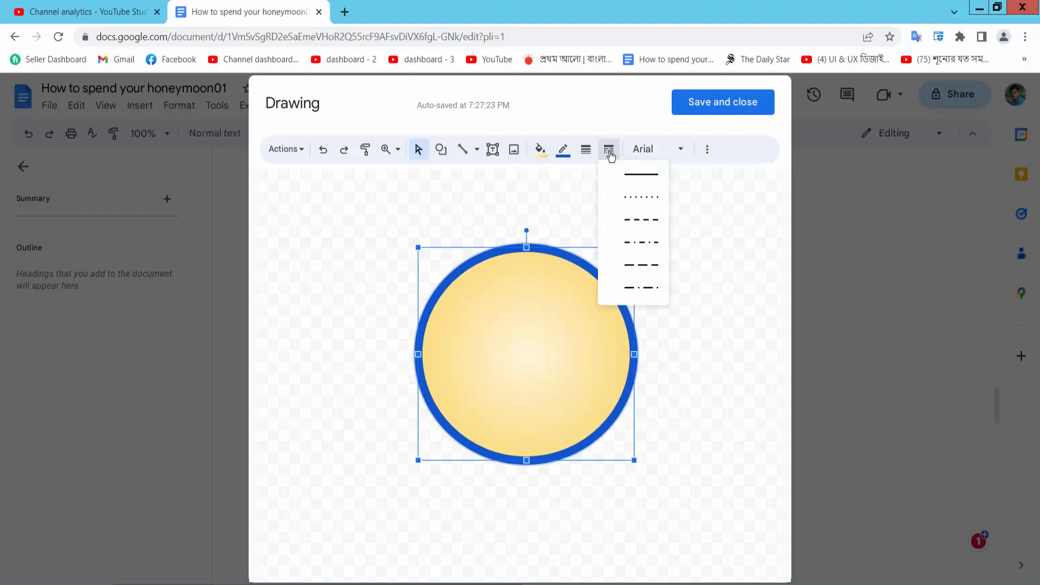
Make the border dashed, then save and close to insert the drawing below the visa paragraph.
left_click(640, 242)
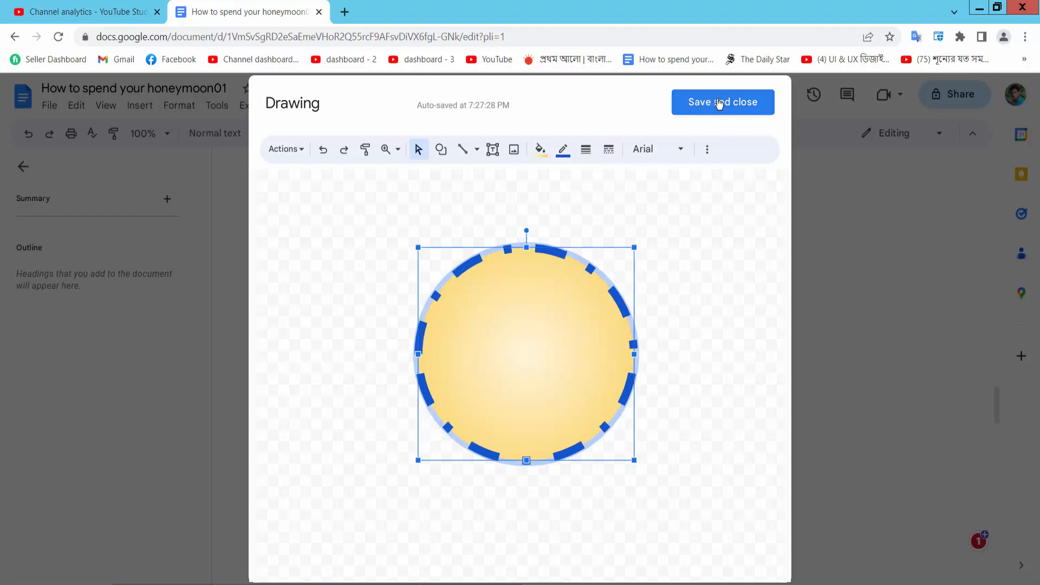
left_click(723, 102)
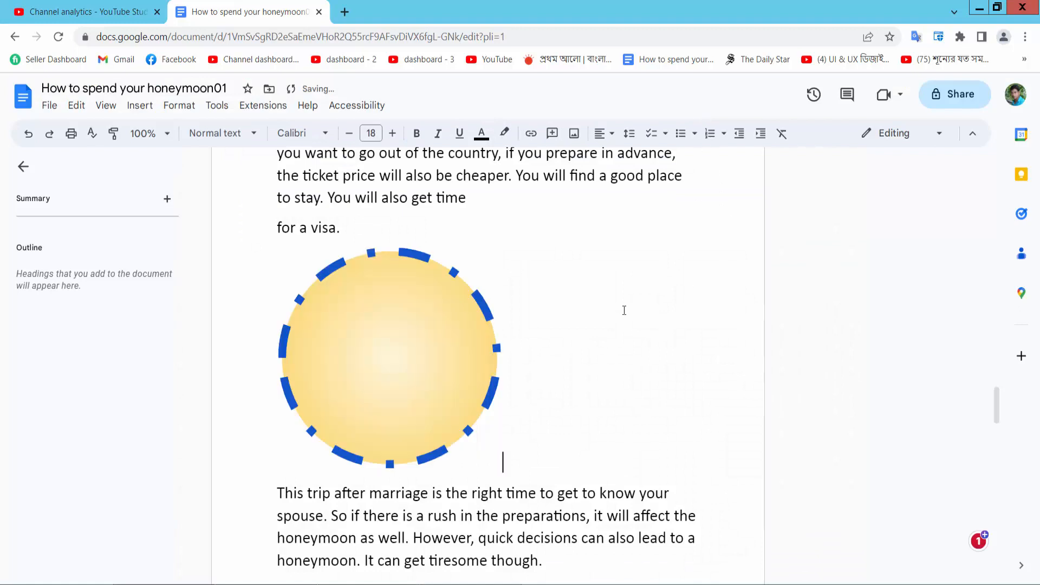
Center-align the drawing's line so the circle sits centered between the paragraphs.
left_click(387, 359)
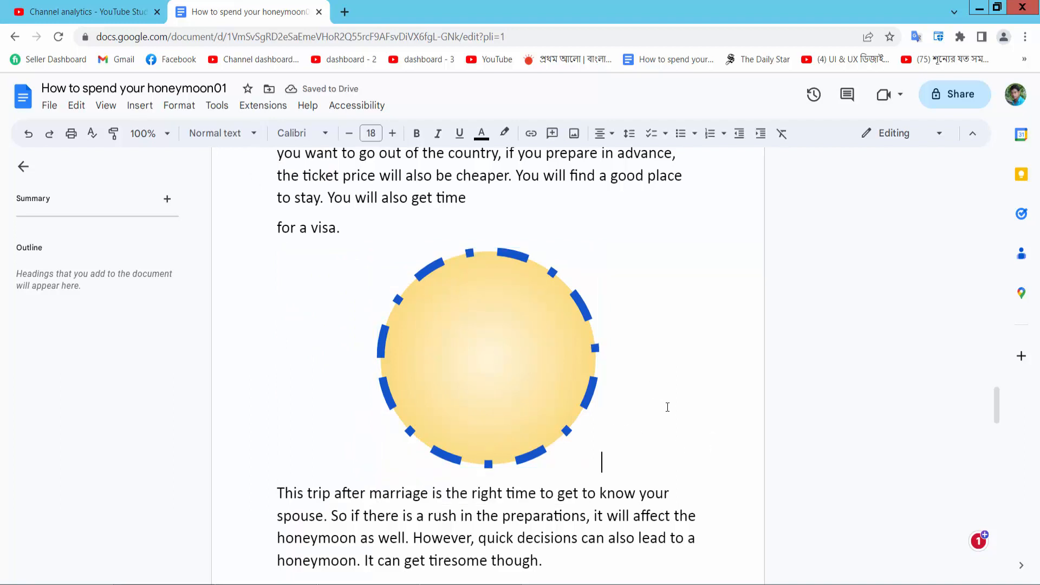
left_click(488, 355)
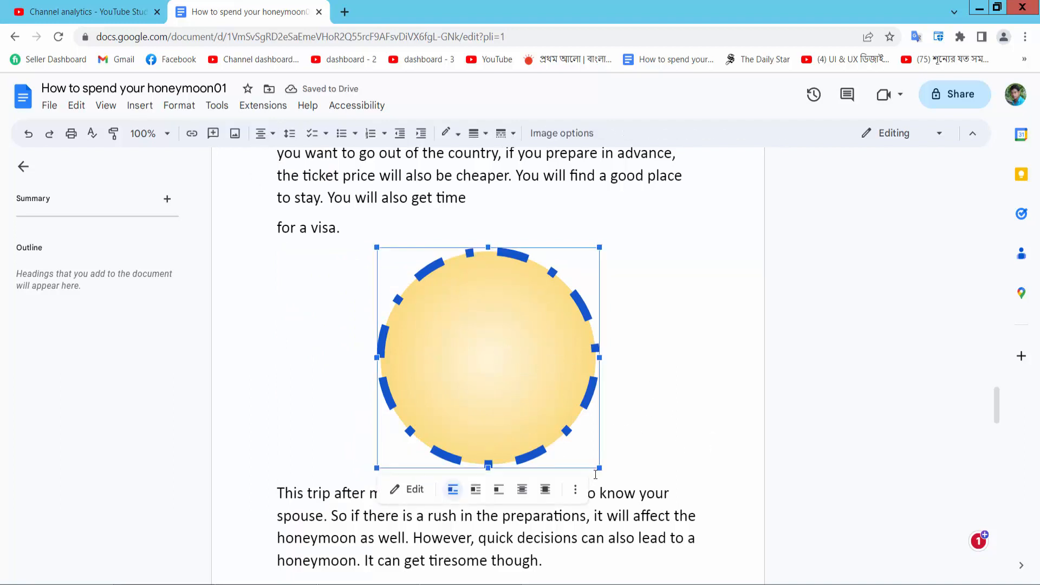